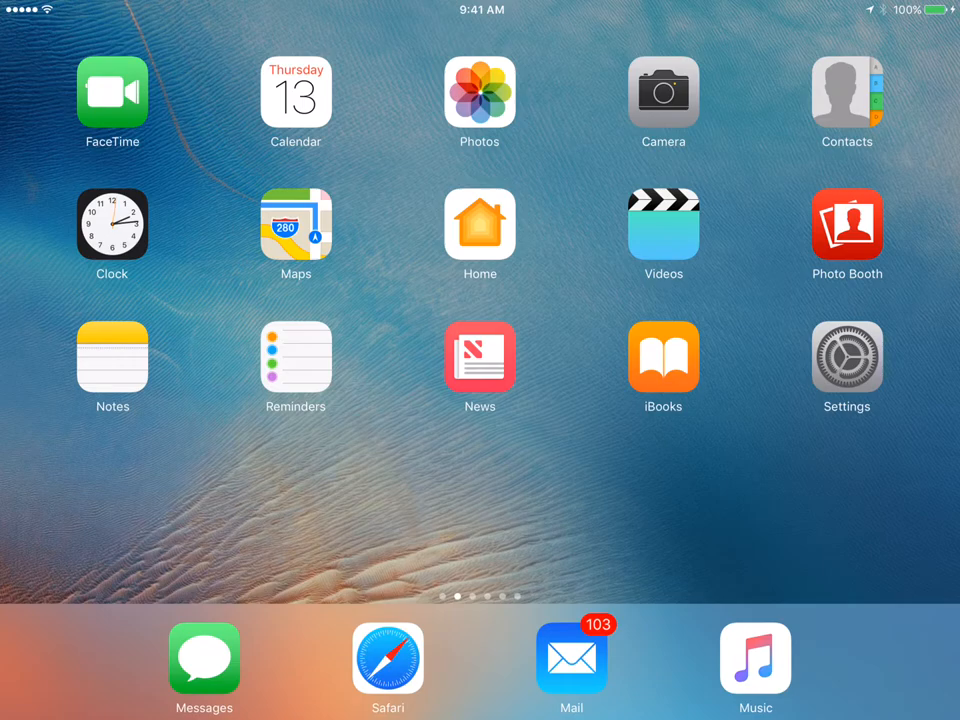
# - Swipe to the next home screen page and launch Safari from the dock
pyautogui.hscroll(-3)
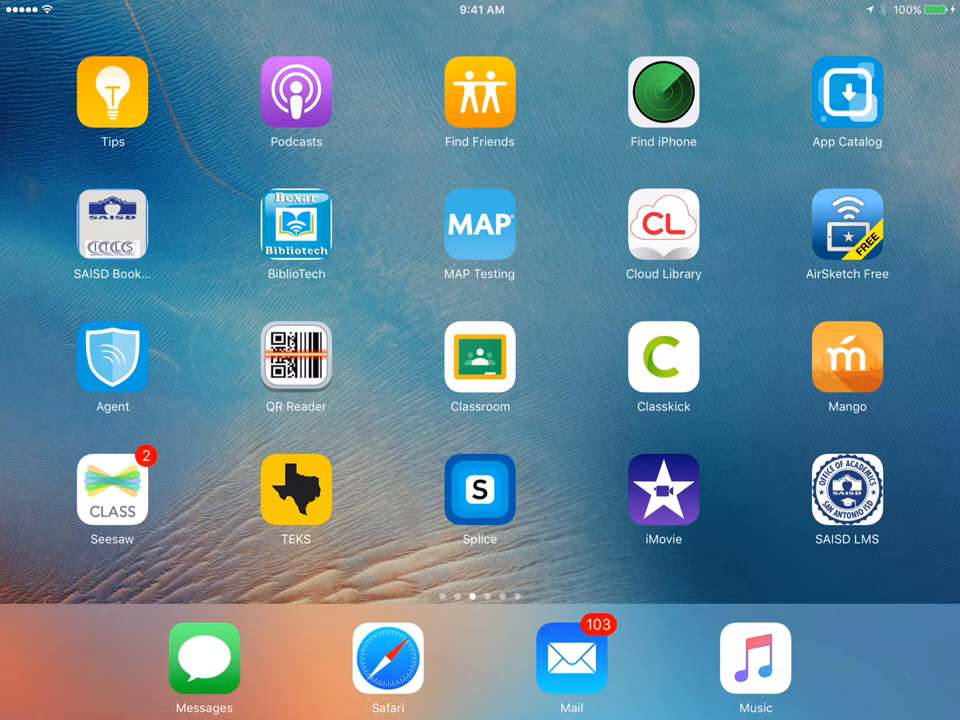
pyautogui.click(390, 660)
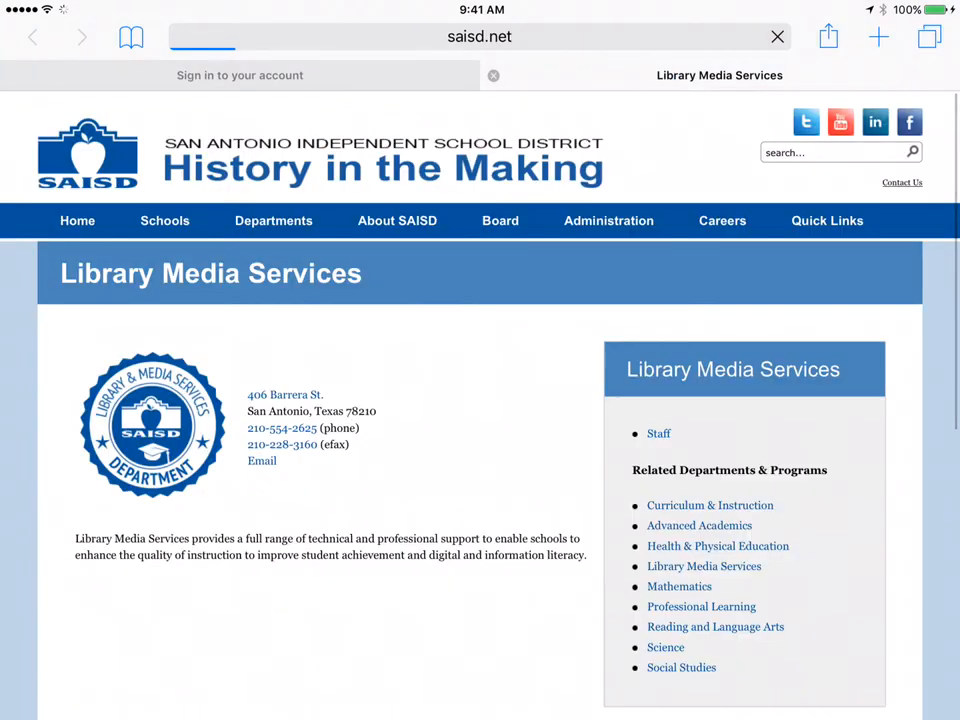
# - Scroll the Library Media Services page down to the Symbaloo database tiles
pyautogui.scroll(-3)
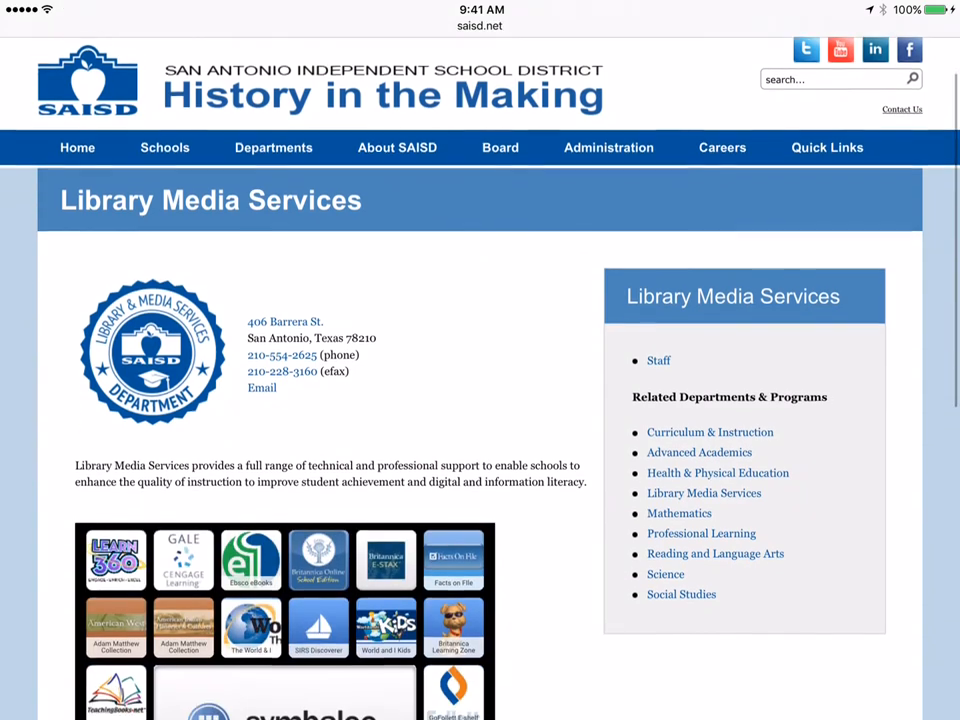
pyautogui.scroll(-3)
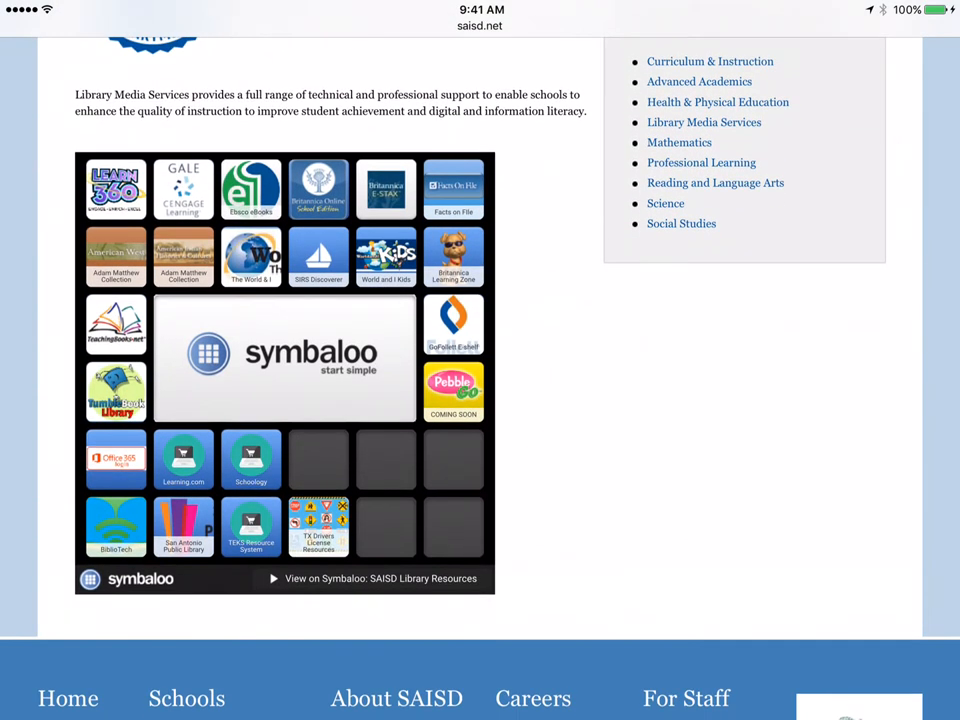